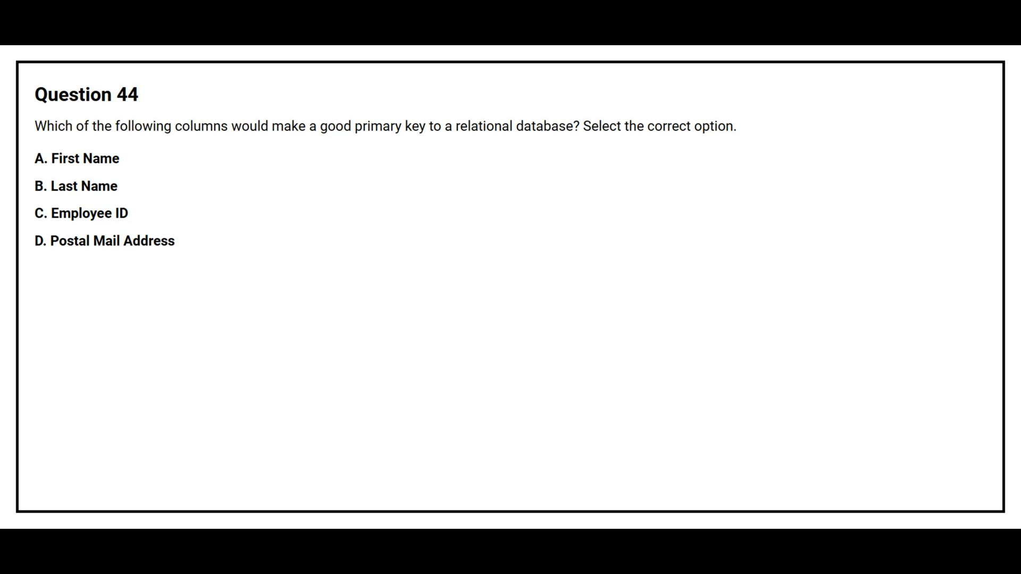
pyautogui.click(80, 212)
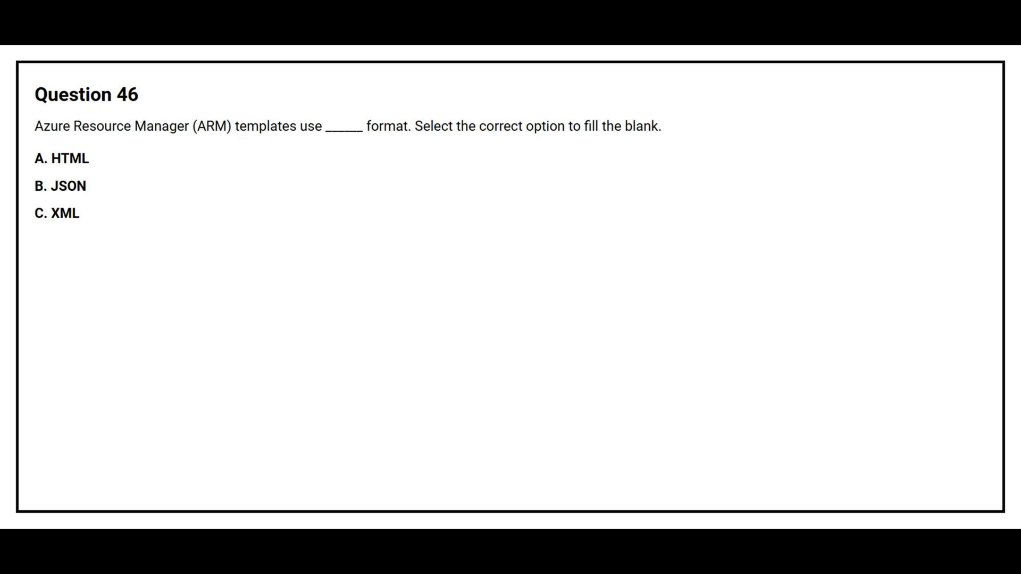
pyautogui.click(60, 186)
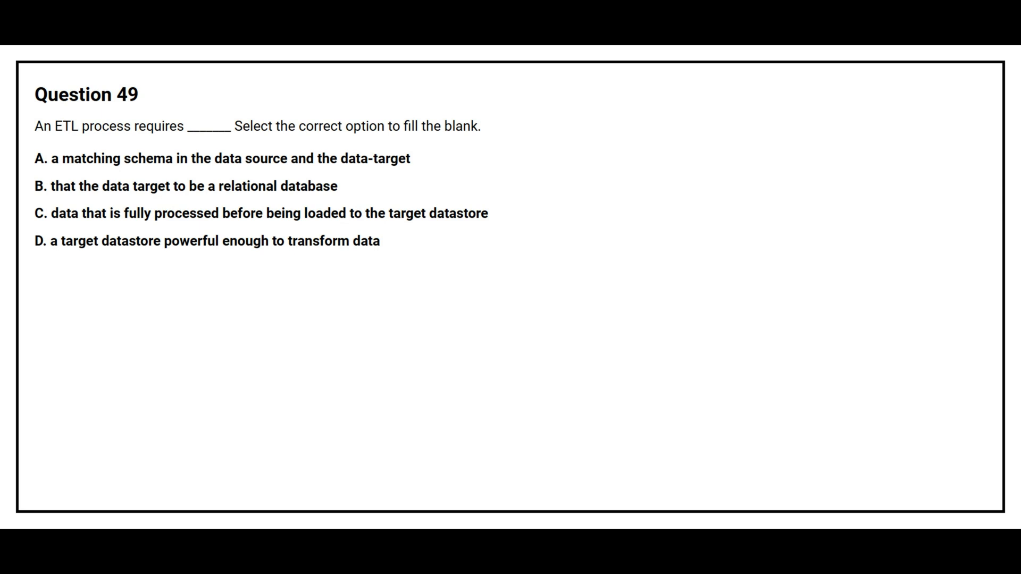
pyautogui.click(261, 213)
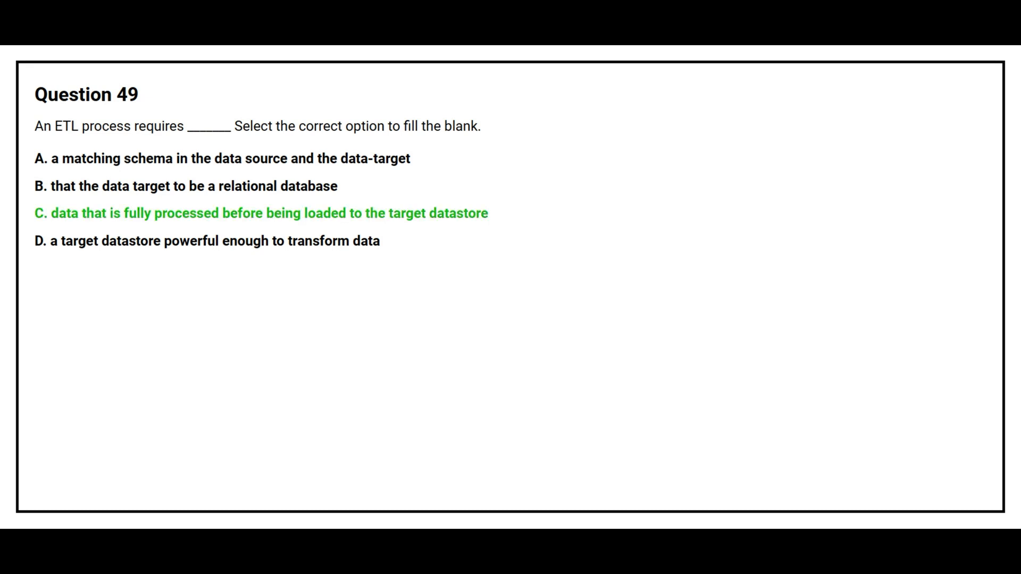